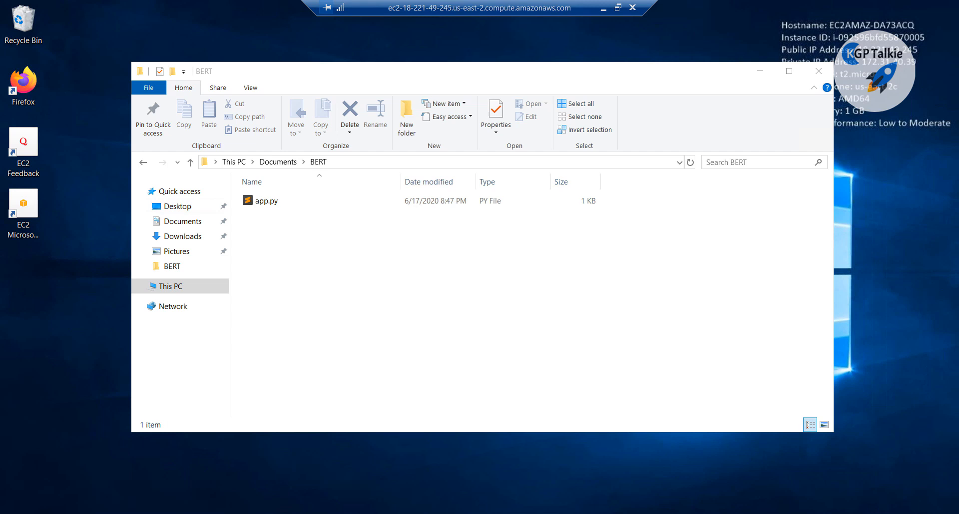
mouse_move(275, 230)
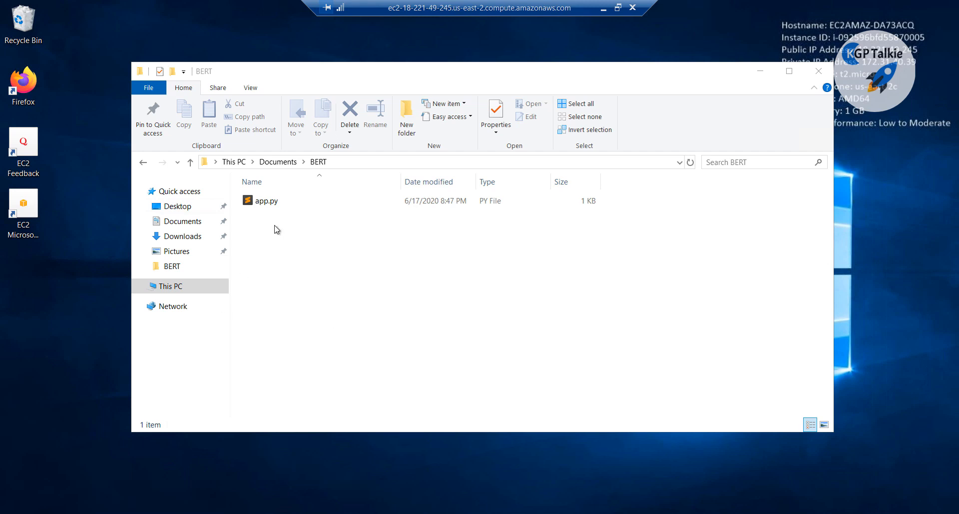
mouse_move(288, 283)
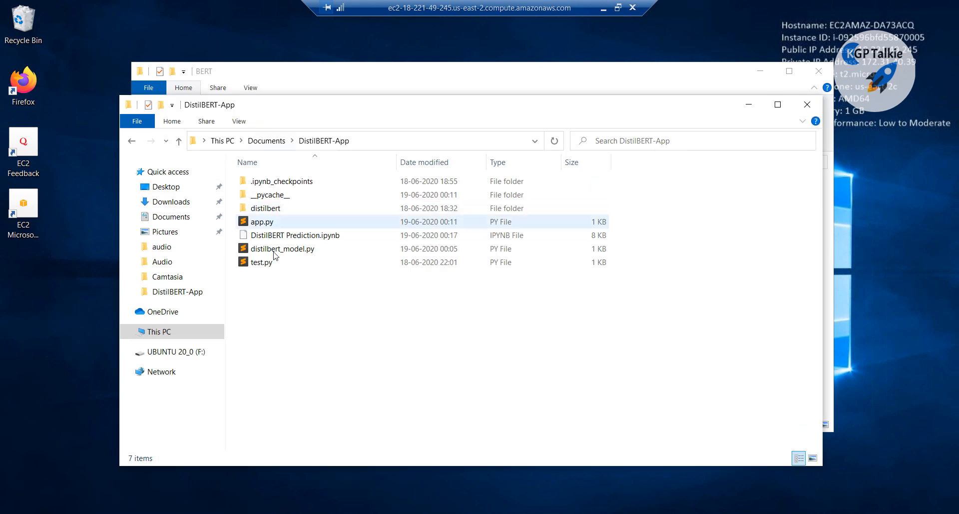
Browse the local DistilBERT-App folder, selecting the DistilBERT Prediction notebook and then app.py.
click(323, 140)
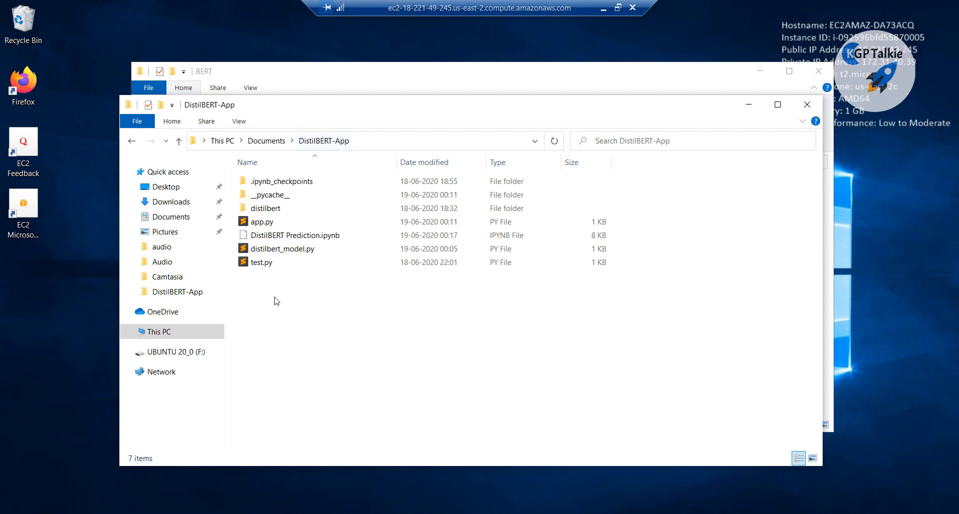
click(294, 235)
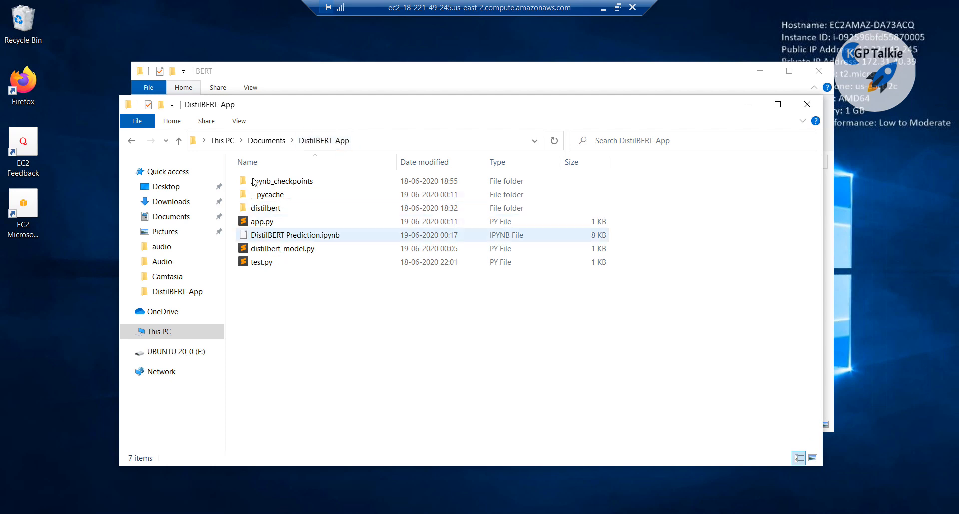
click(324, 317)
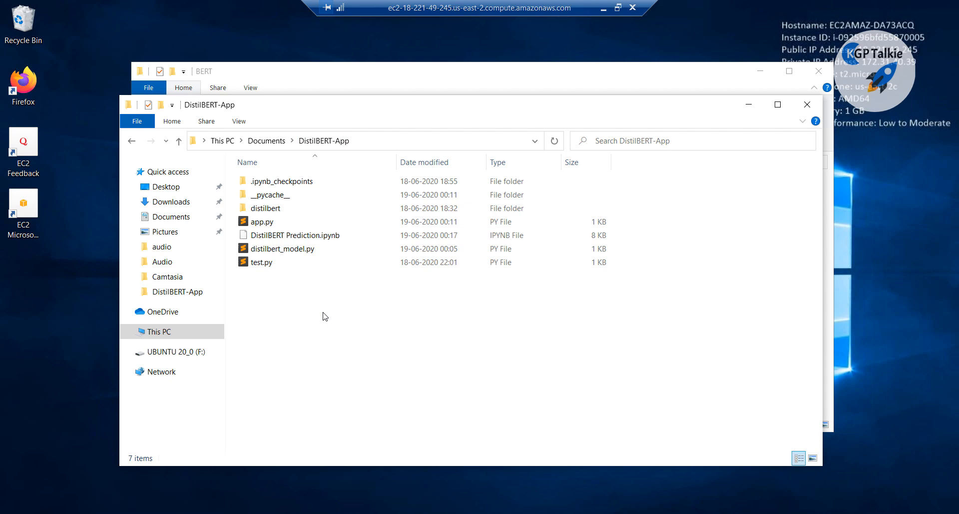
mouse_move(266, 298)
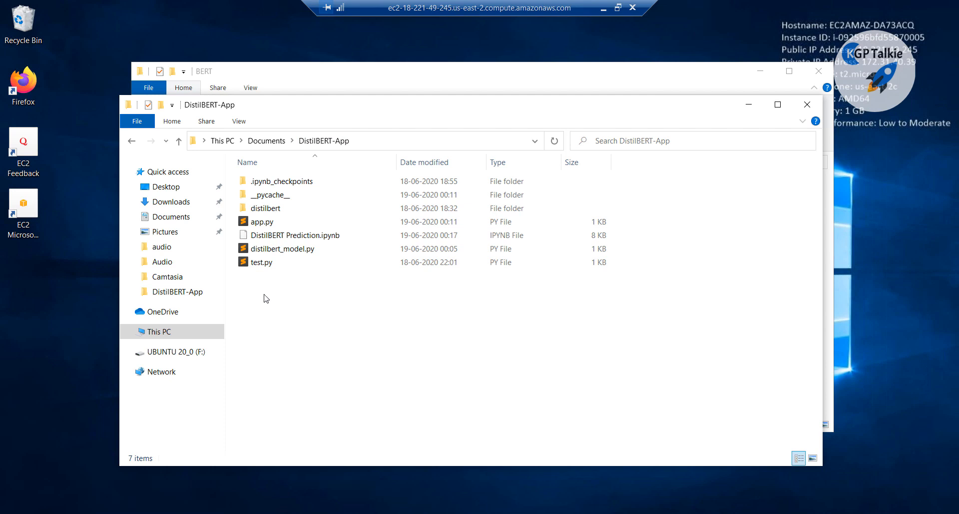
mouse_move(312, 326)
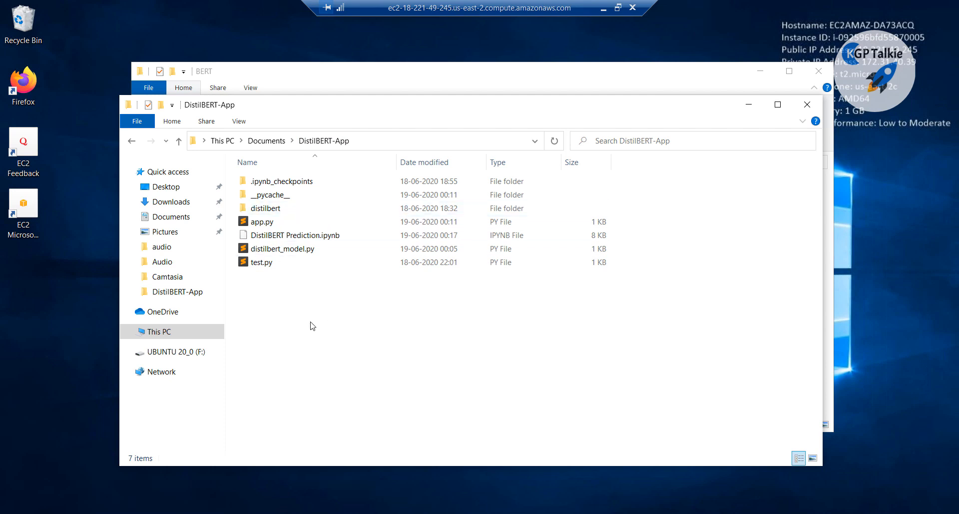
click(262, 221)
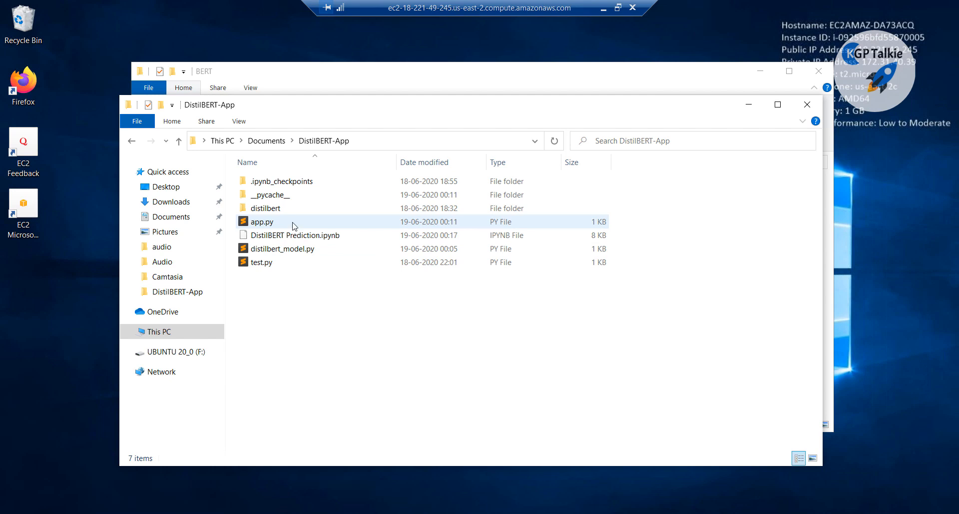
Review the app.py Flask server and distilbert_model.py prediction code in Sublime Text.
double_click(261, 222)
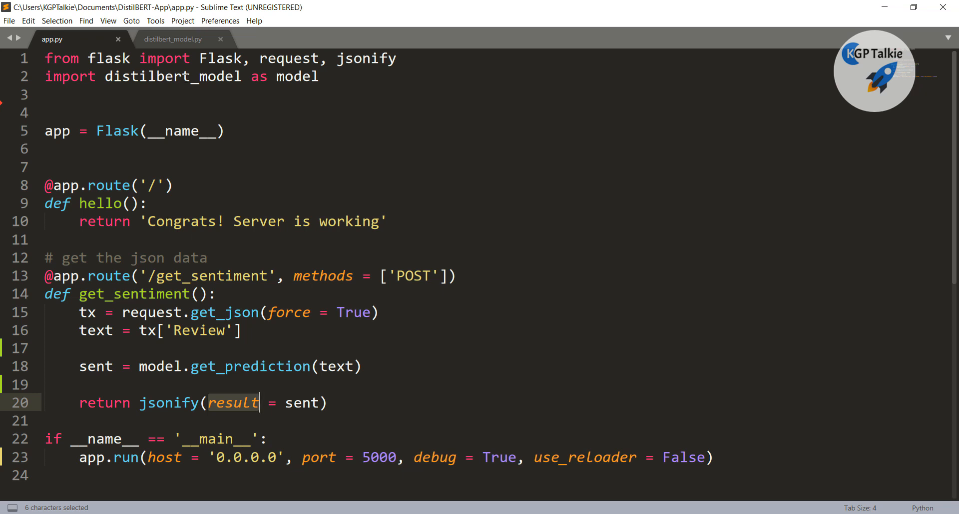
click(172, 39)
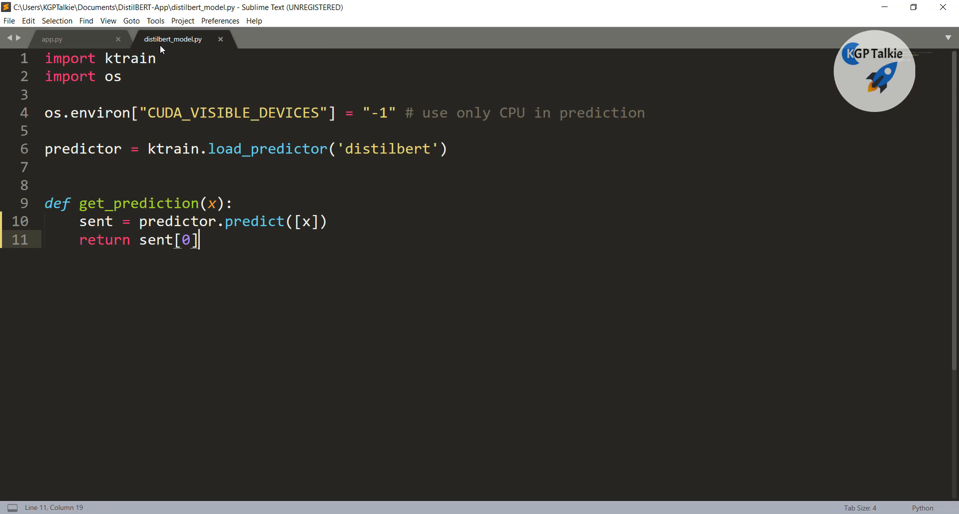
click(52, 39)
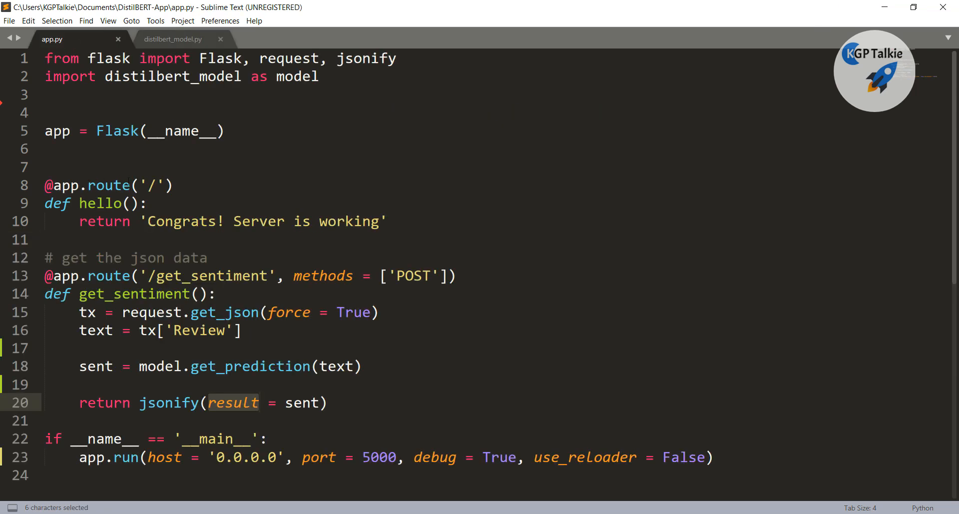
scroll(down, 3)
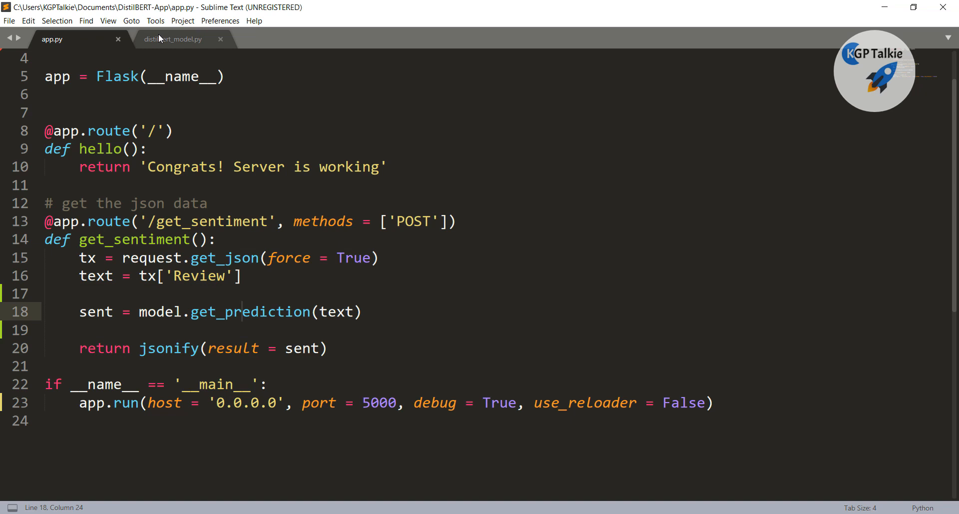
click(172, 39)
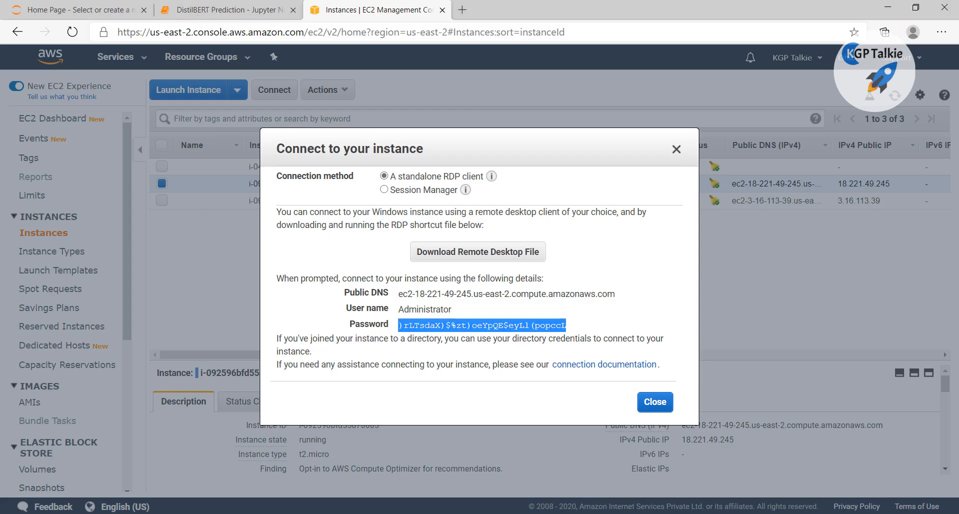
Show the DistilBERT Prediction notebook's requests.post cell returning a neg sentiment result.
click(226, 10)
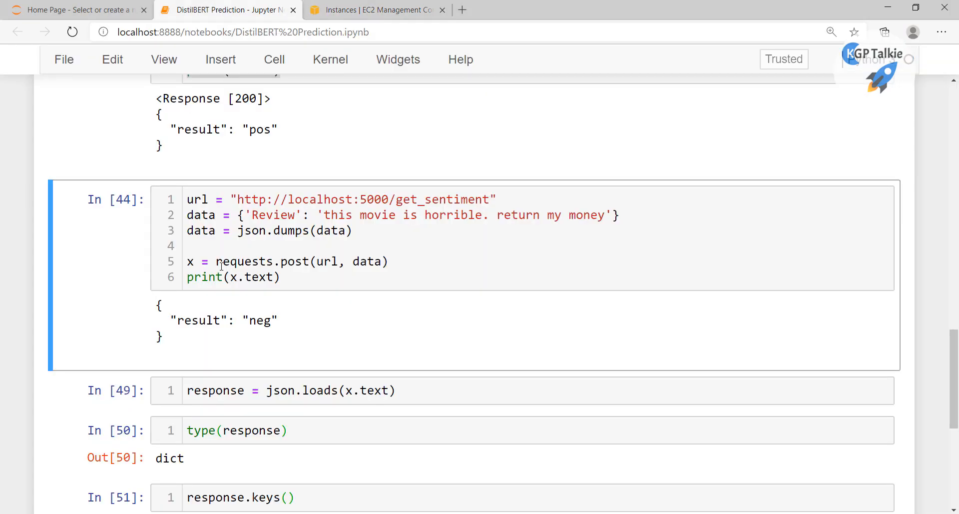
scroll(down, 3)
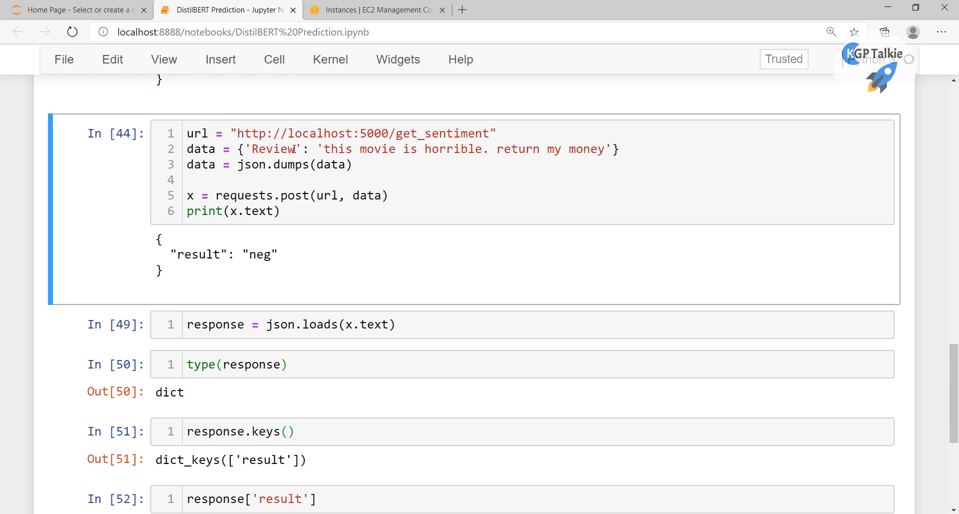
mouse_move(330, 167)
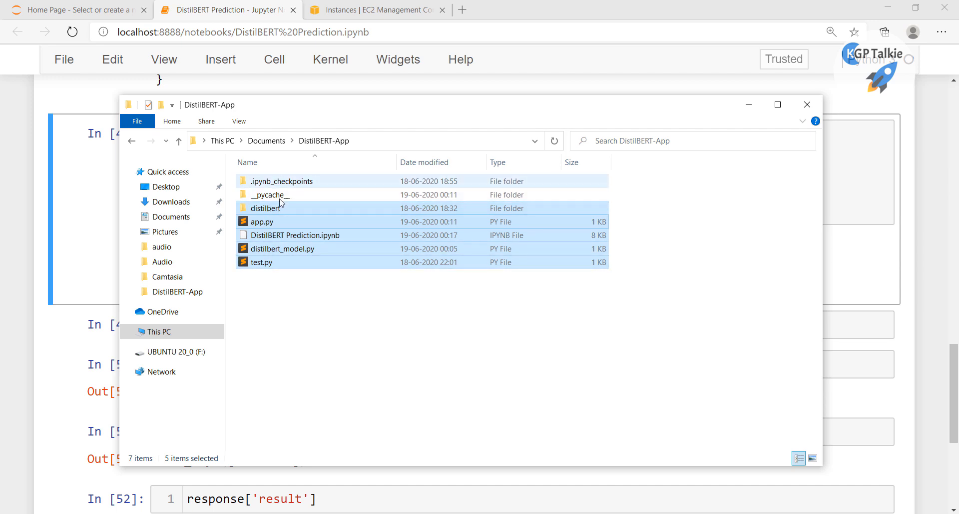
mouse_move(269, 194)
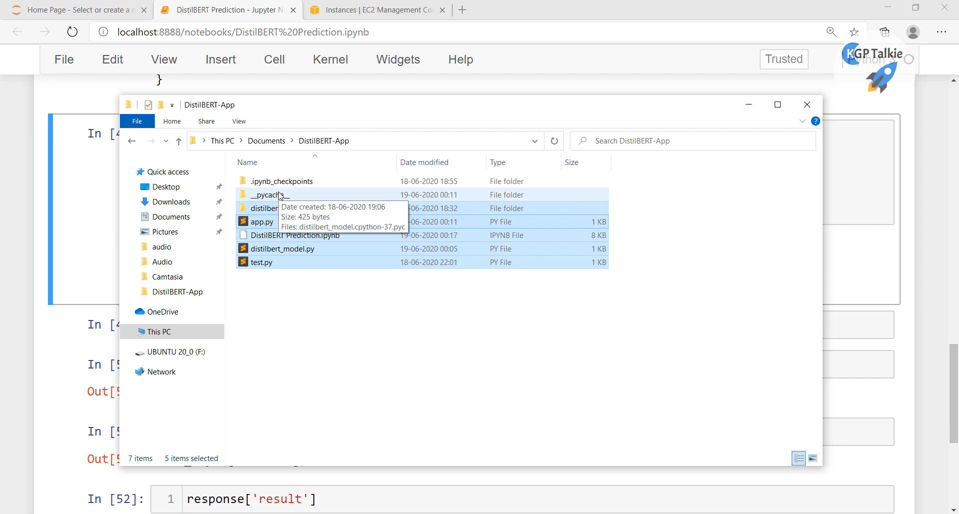
mouse_move(280, 186)
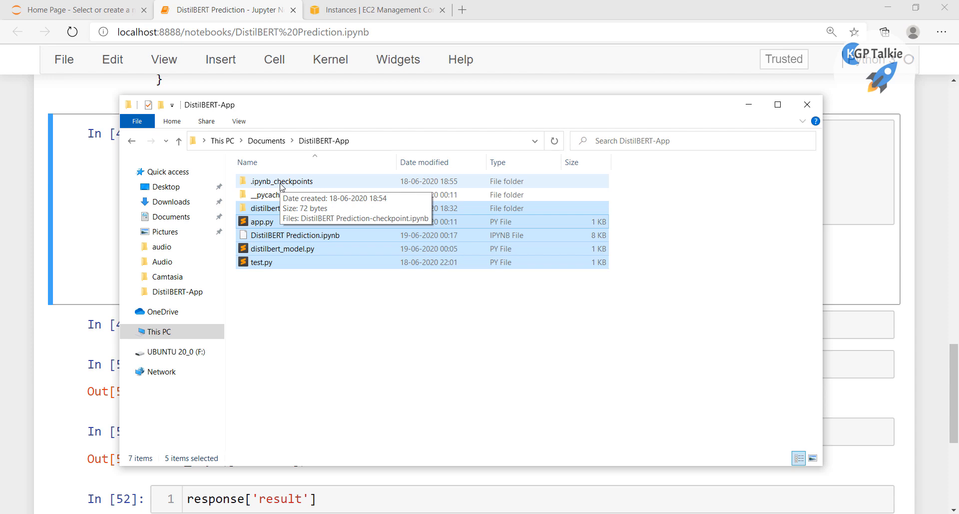
mouse_move(291, 317)
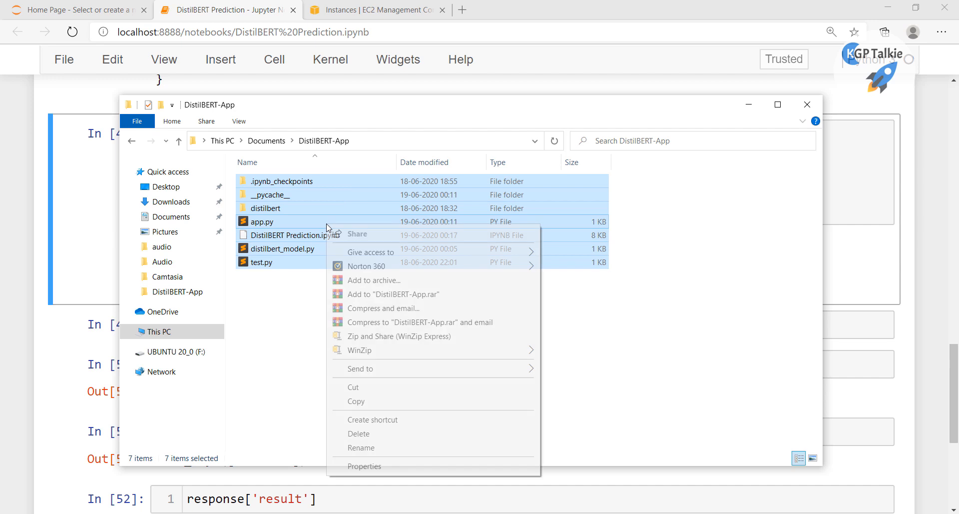
Copy the seven selected DistilBERT-App project items.
click(359, 404)
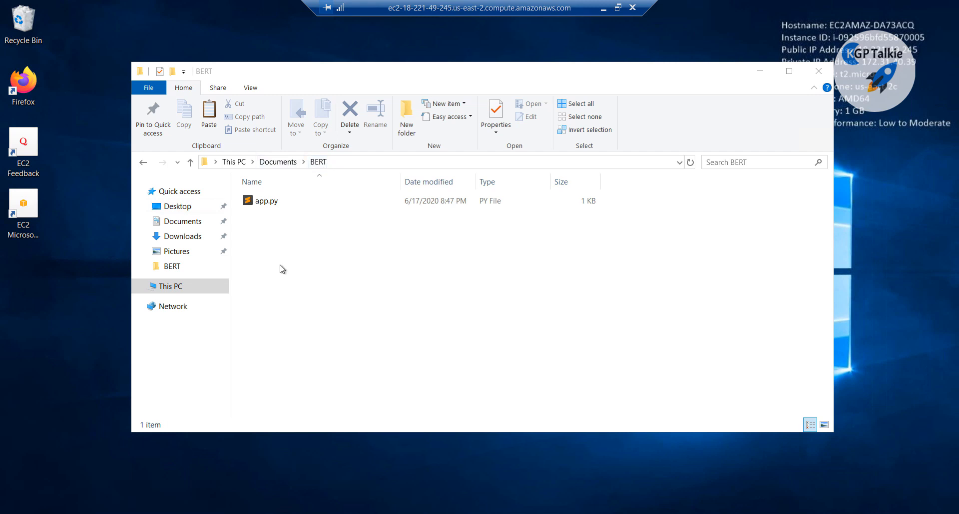
Add a DistilBERT-App folder to the remote Documents folder and open it.
click(267, 200)
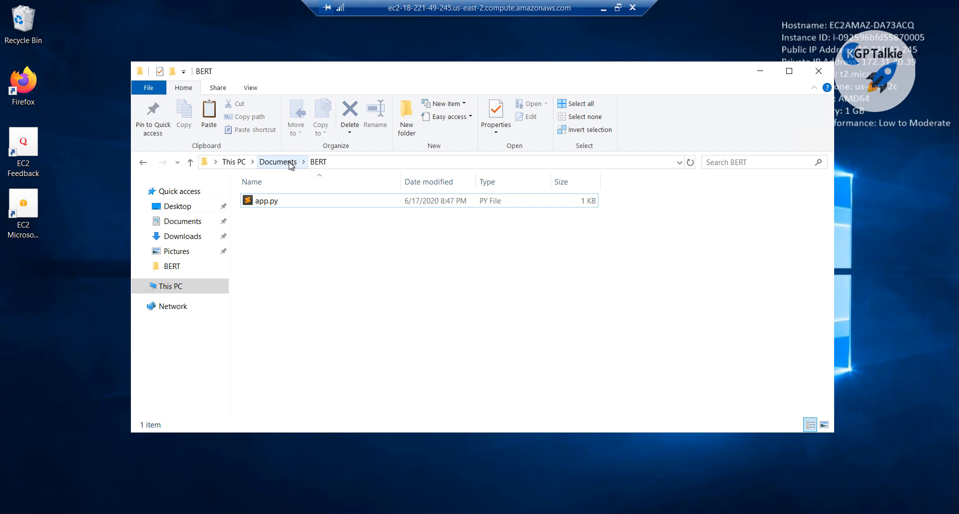
click(278, 162)
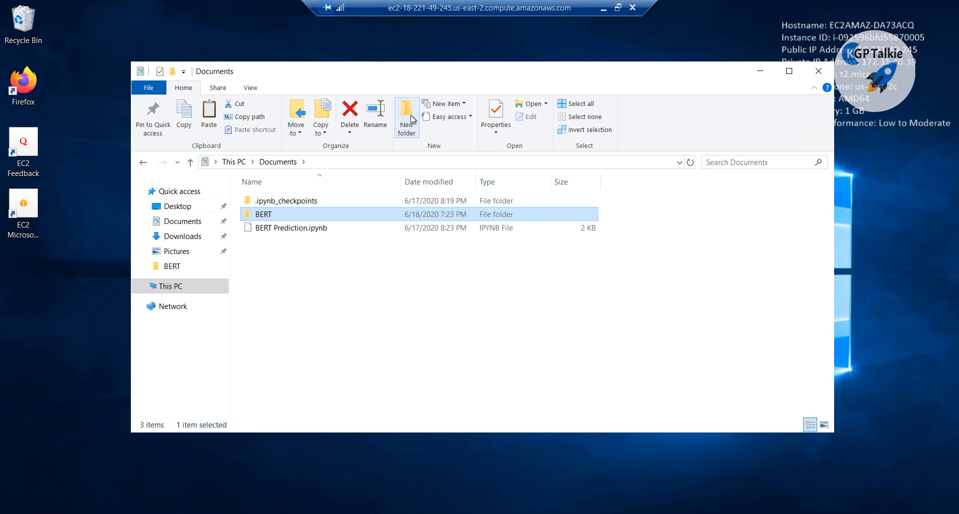
click(406, 116)
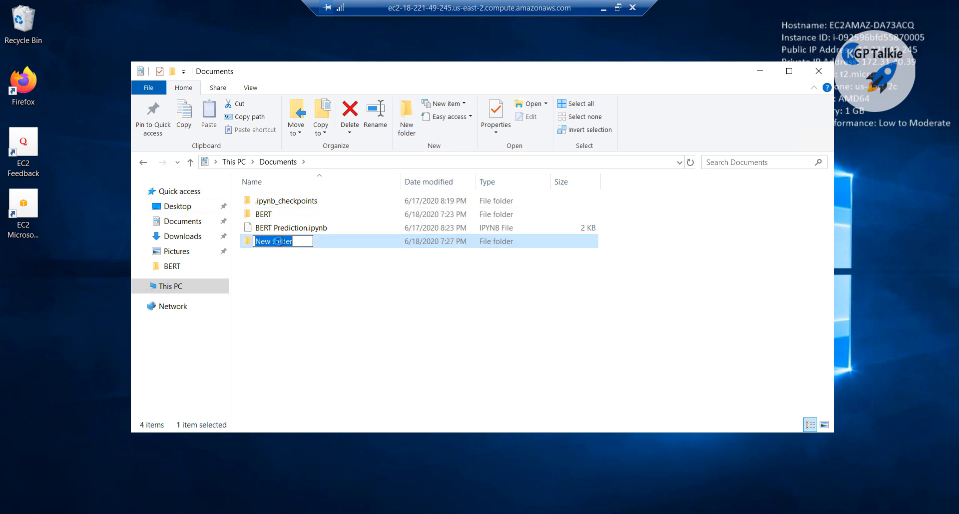
text(Dis)
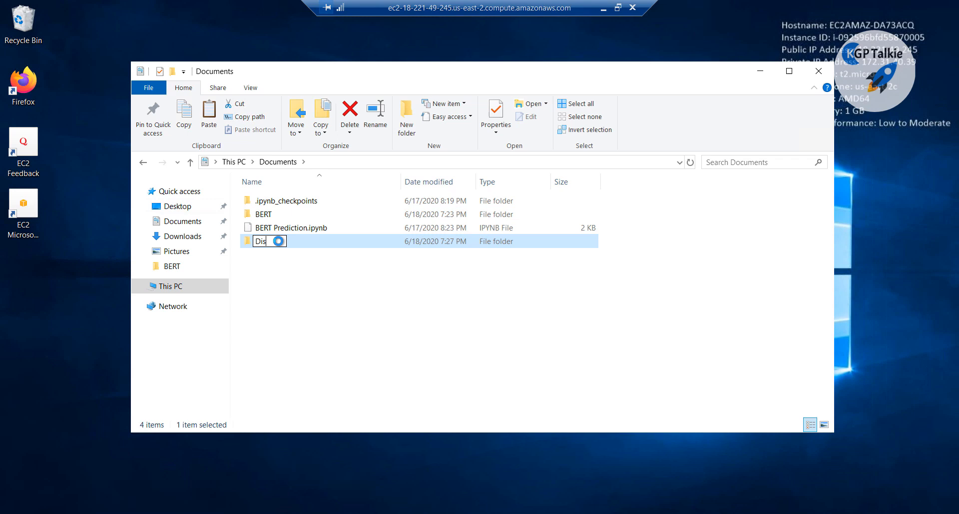
text(tilBERT-App)
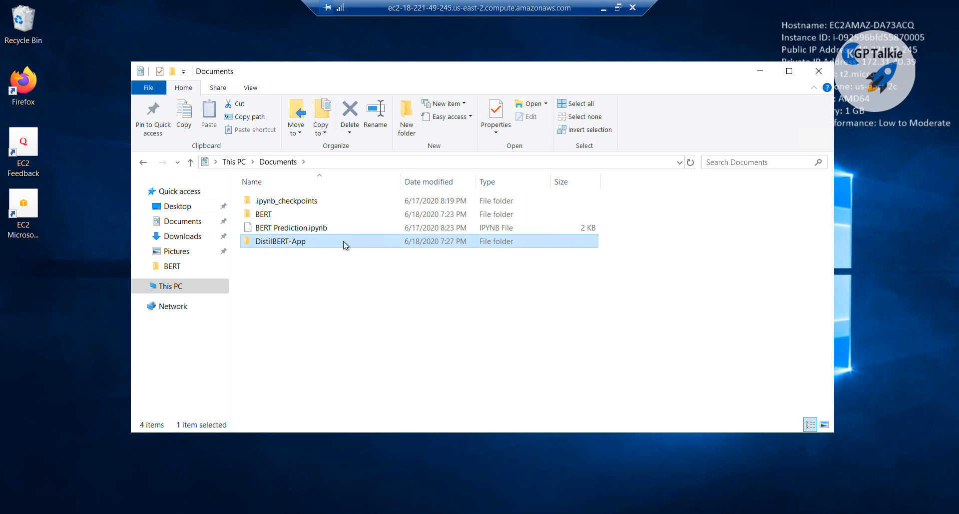
double_click(280, 241)
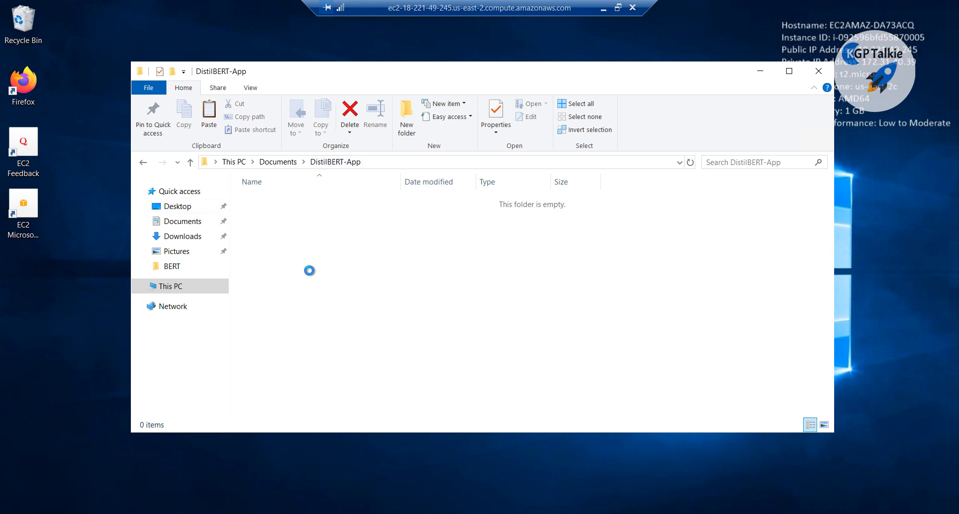
mouse_move(312, 275)
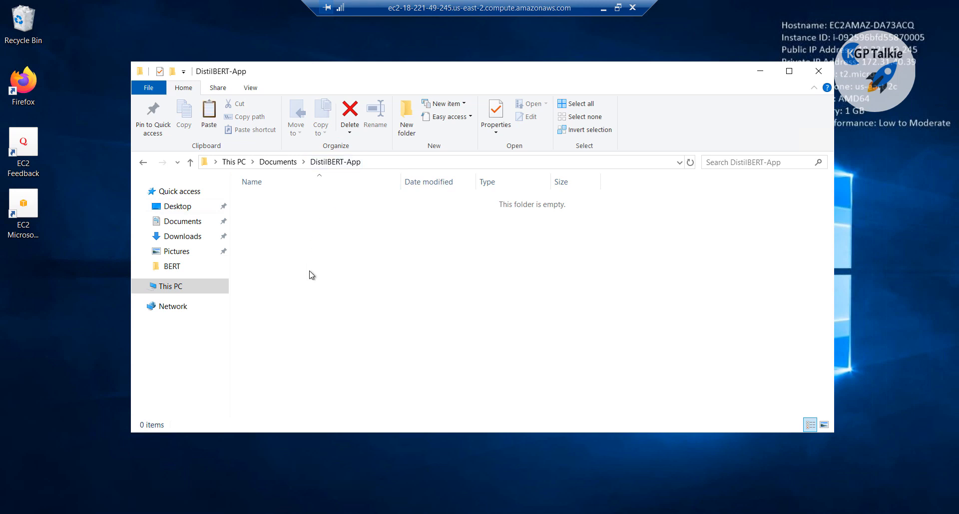
Paste the copied items into the remote DistilBERT-App folder, then select the local distilbert subfolder.
right_click(312, 274)
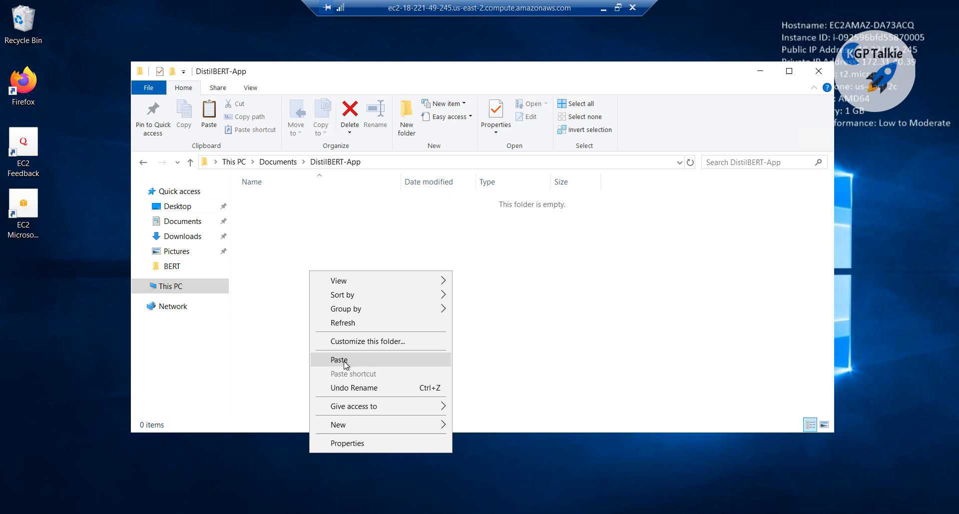
click(339, 359)
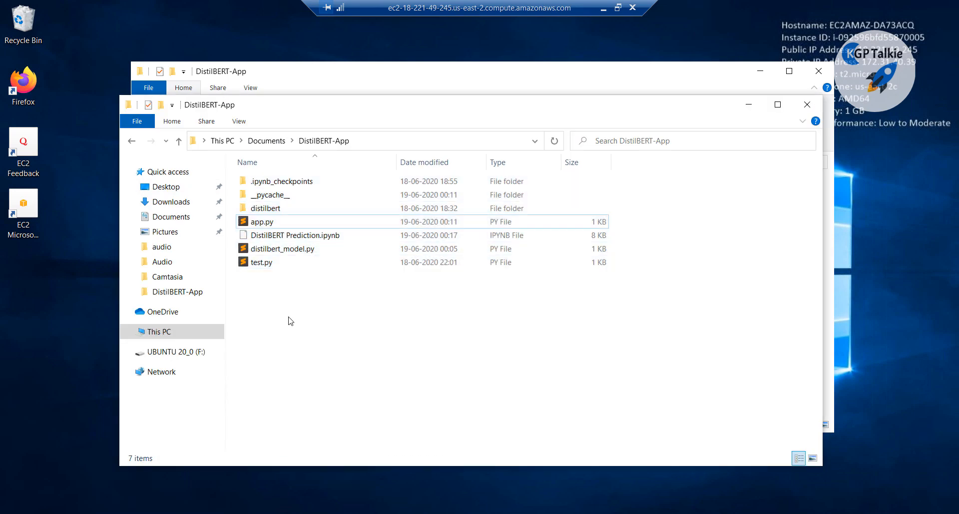
click(265, 208)
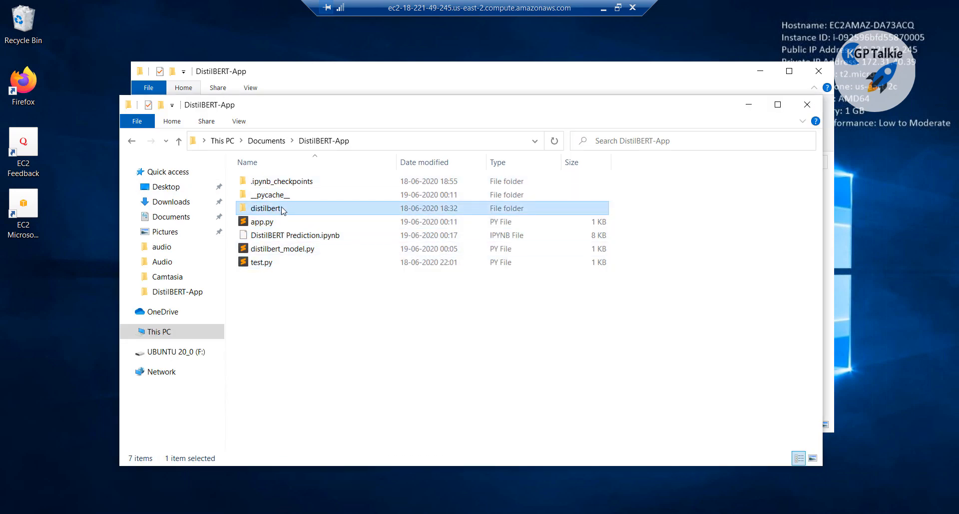
mouse_move(294, 213)
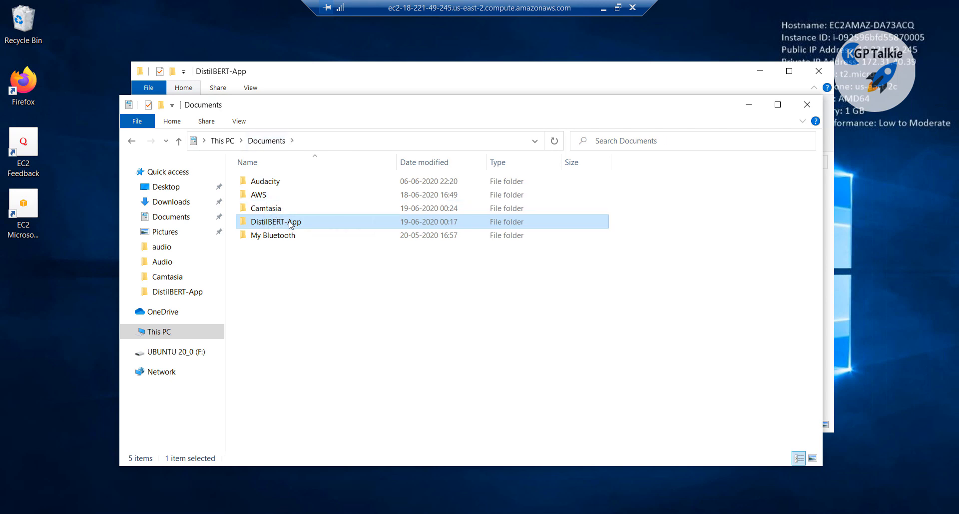
mouse_move(290, 224)
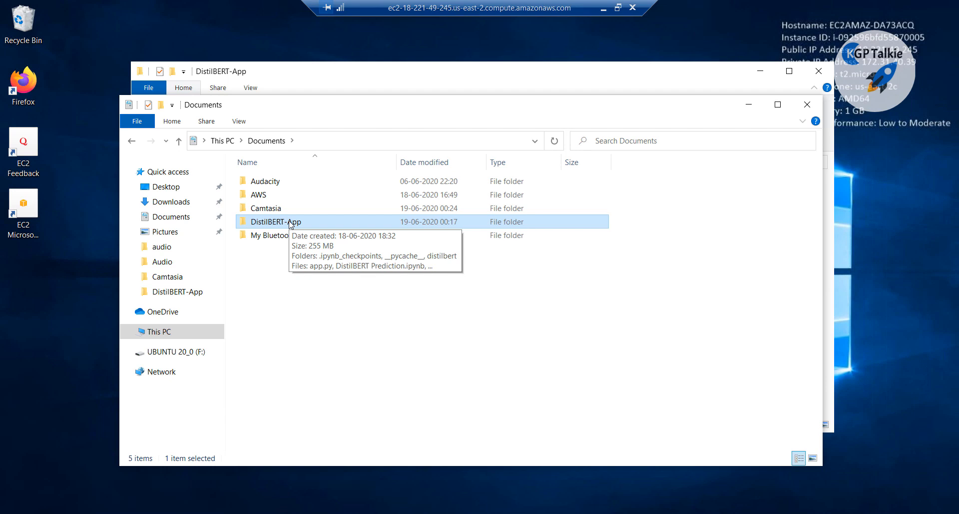
mouse_move(276, 230)
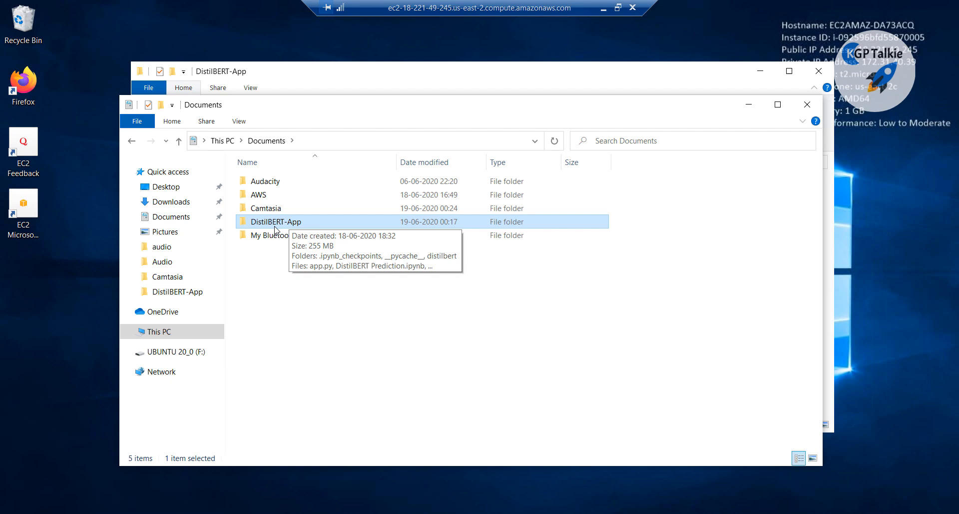
mouse_move(306, 230)
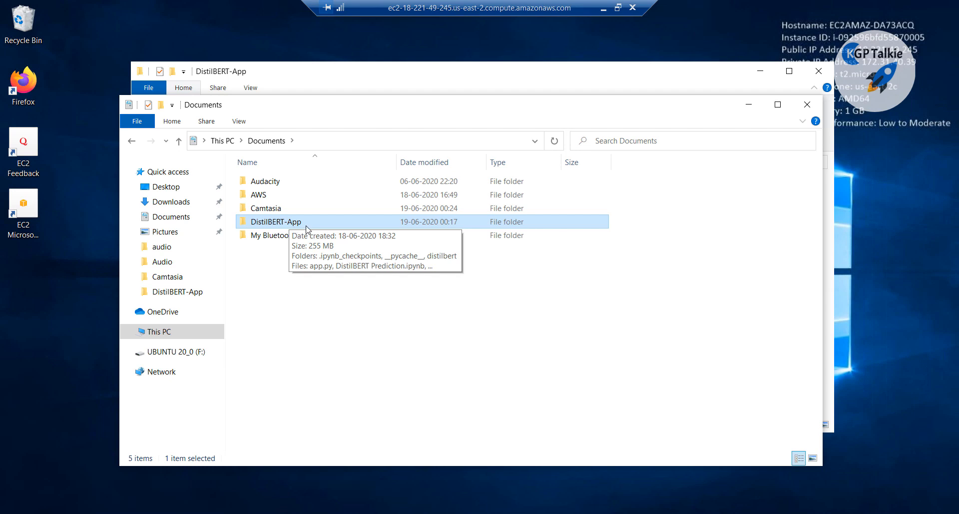
mouse_move(489, 14)
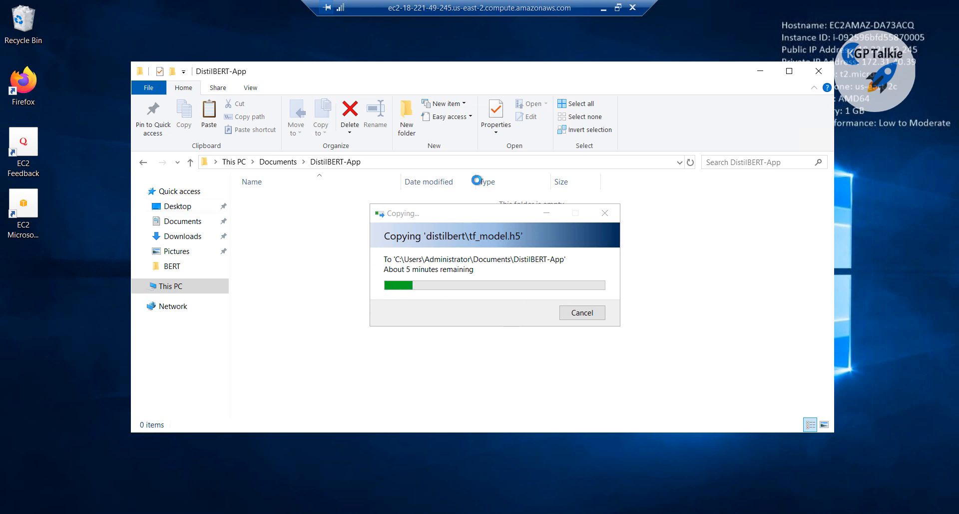
mouse_move(563, 300)
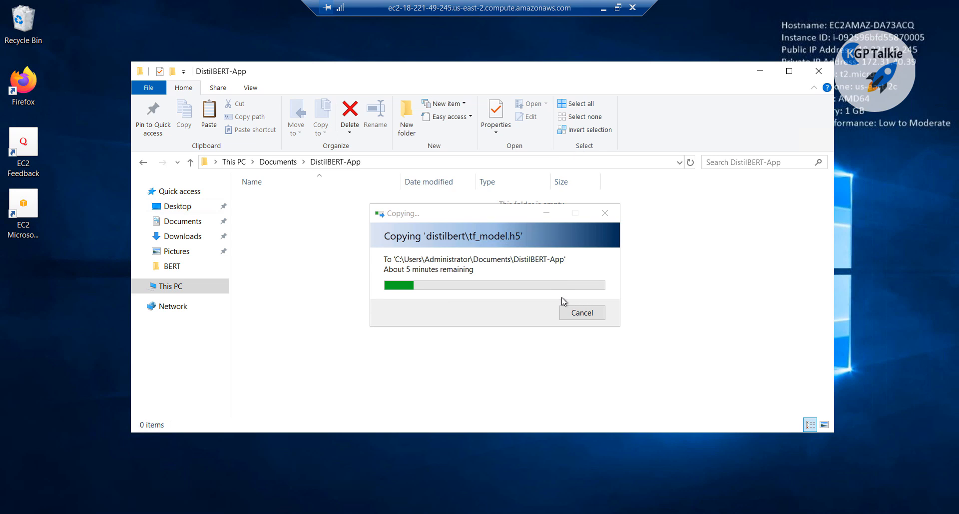
mouse_move(561, 337)
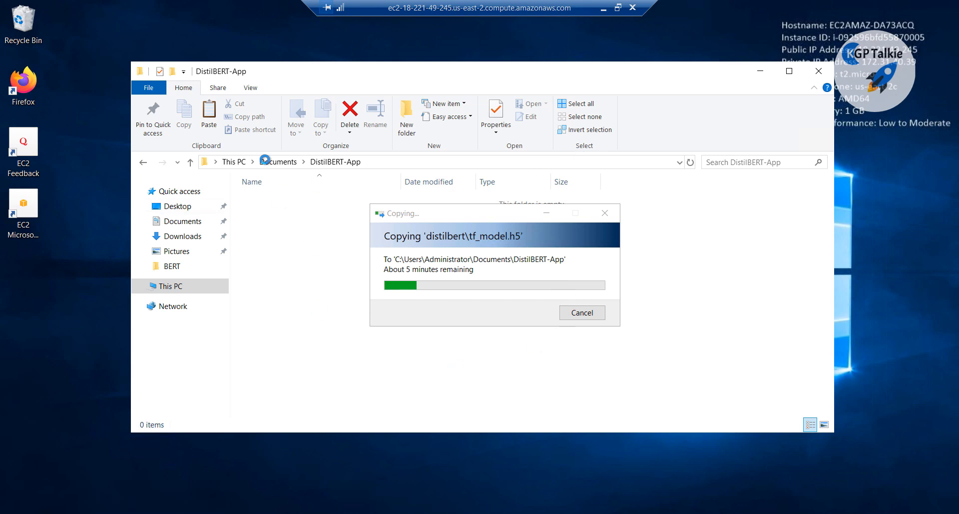
mouse_move(686, 205)
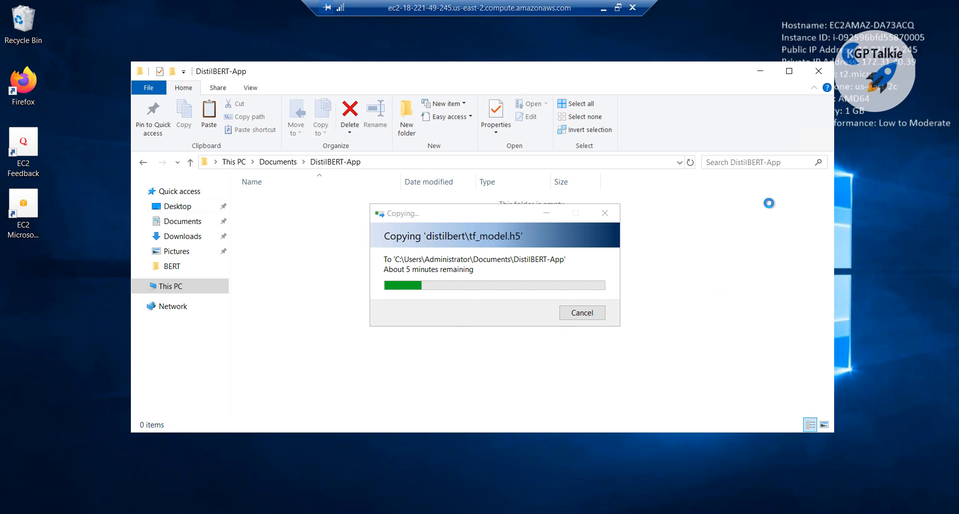
mouse_move(777, 293)
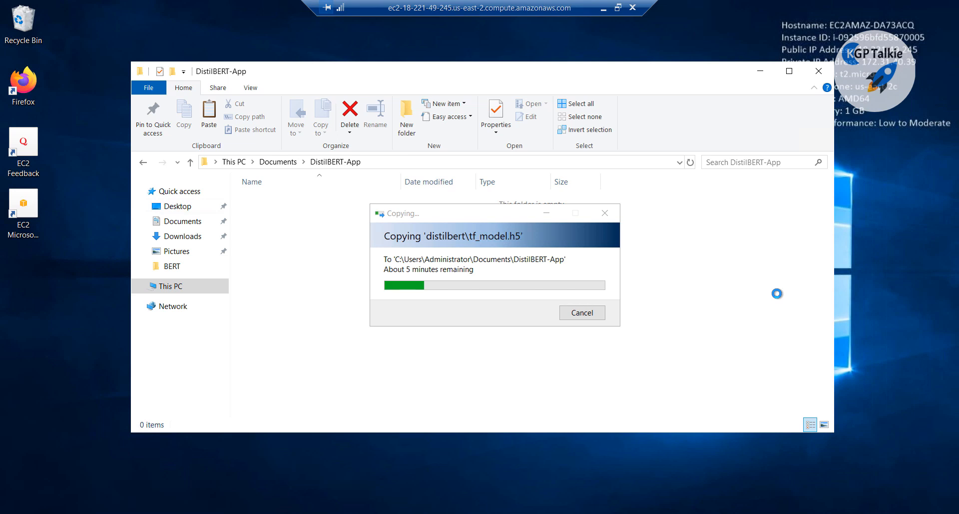
mouse_move(445, 260)
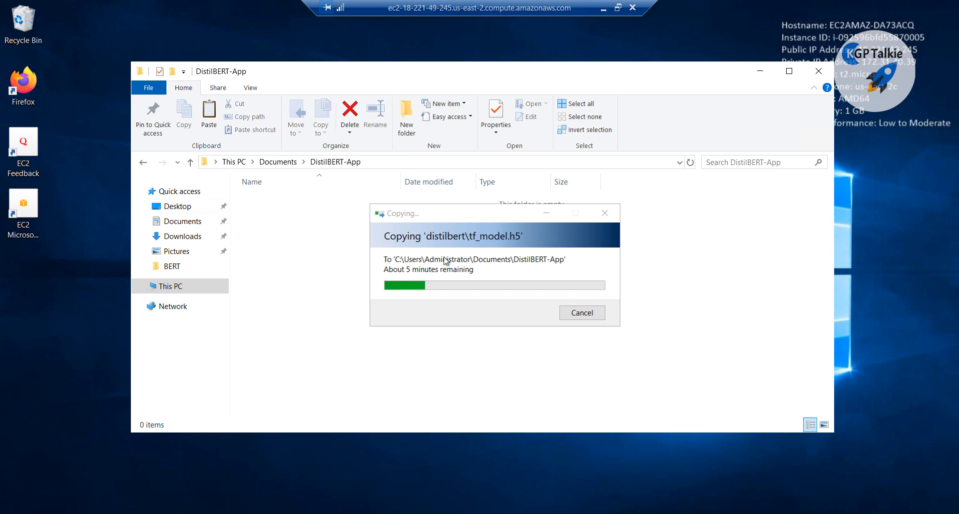